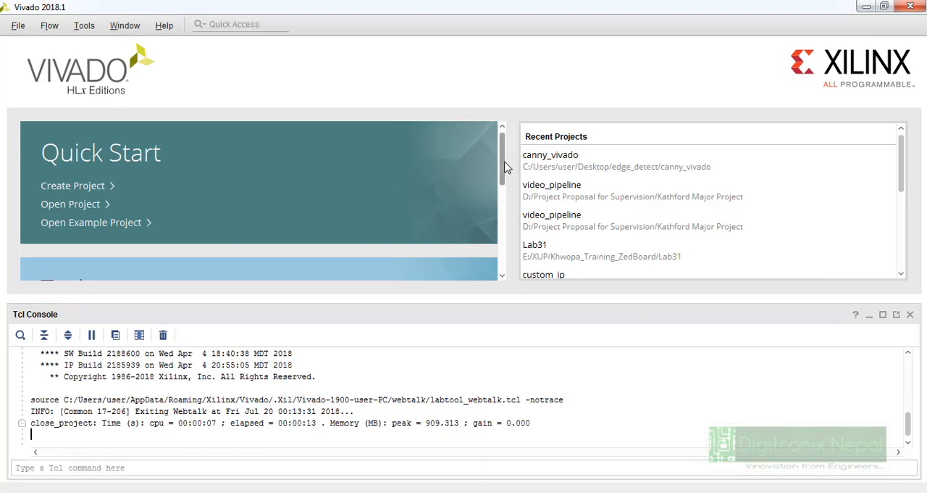
# Launch the Hardware Manager from the Tasks list on the Vivado start page.
pyautogui.scroll(-3)
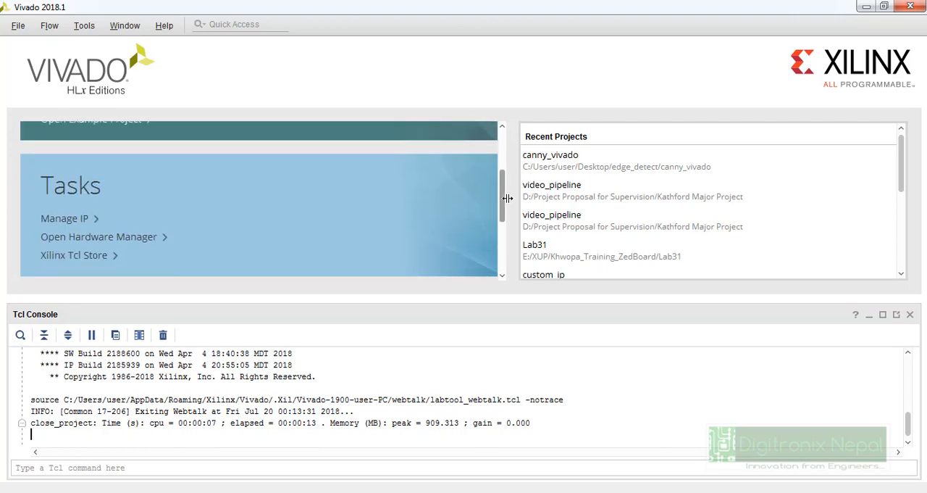
pyautogui.click(98, 236)
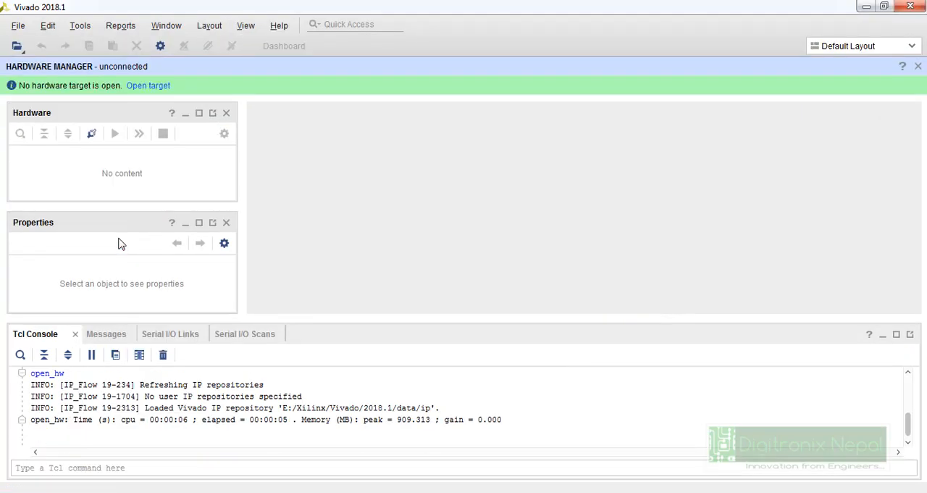
pyautogui.moveTo(187, 81)
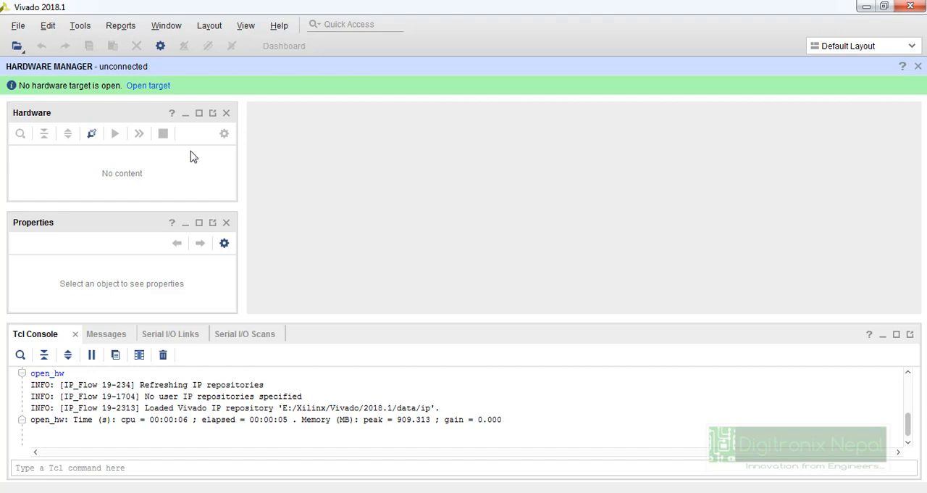
# Browse the File menu commands in the Hardware Manager.
pyautogui.click(17, 26)
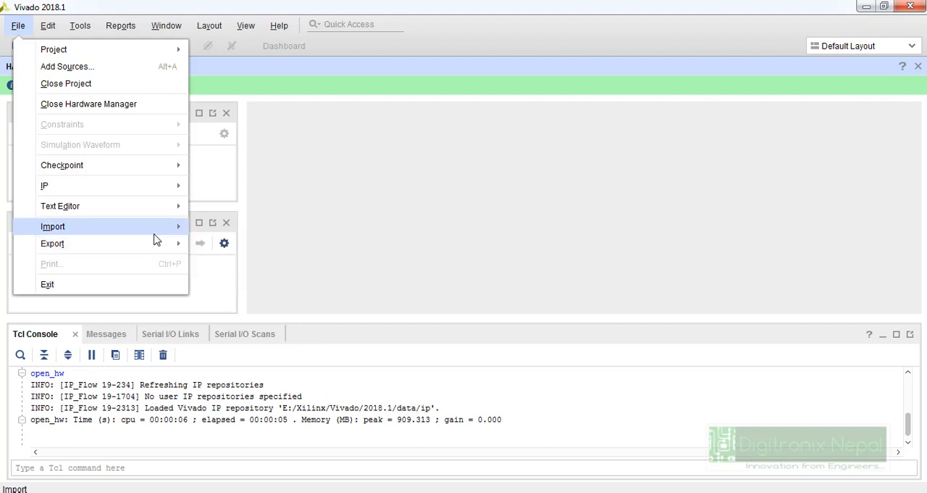
# Import ILA data trigger_on_2A.ila from ILA_Captured_Packet after previewing capture_0B_0D_0E and trigger_on_0B.
pyautogui.click(53, 226)
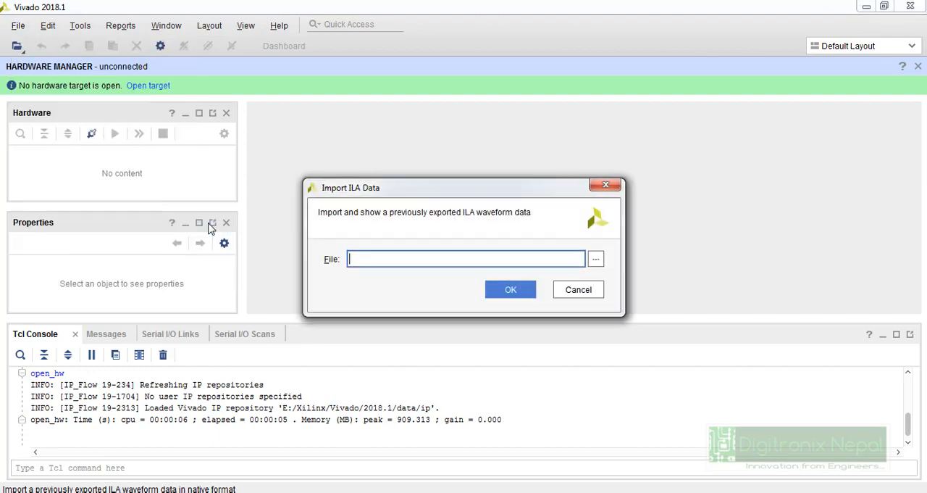
pyautogui.click(594, 258)
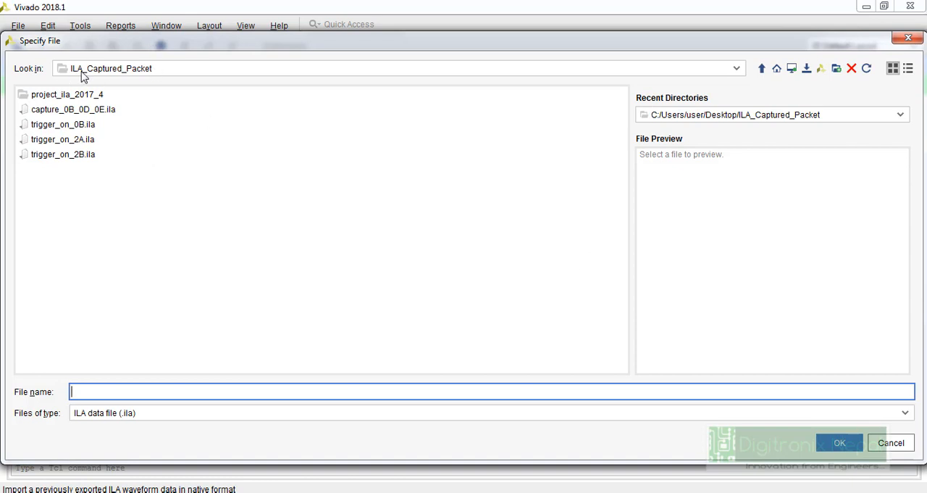
pyautogui.moveTo(157, 85)
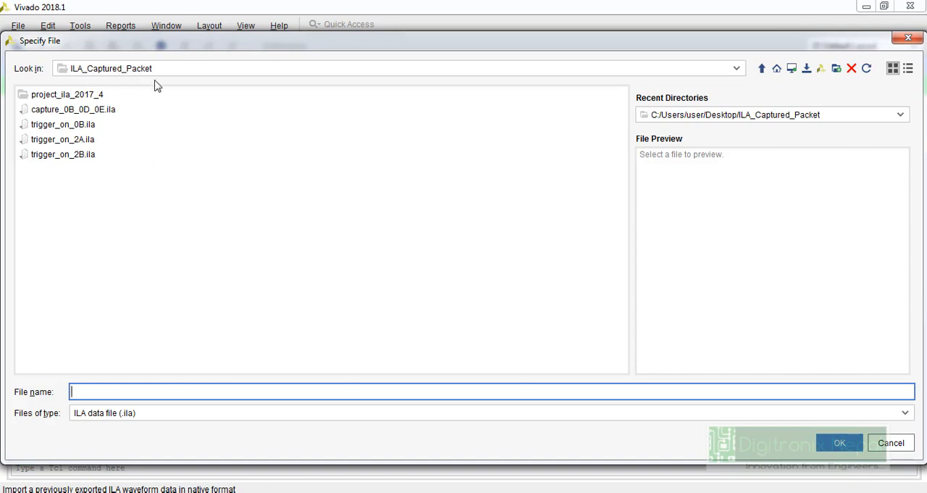
pyautogui.moveTo(122, 150)
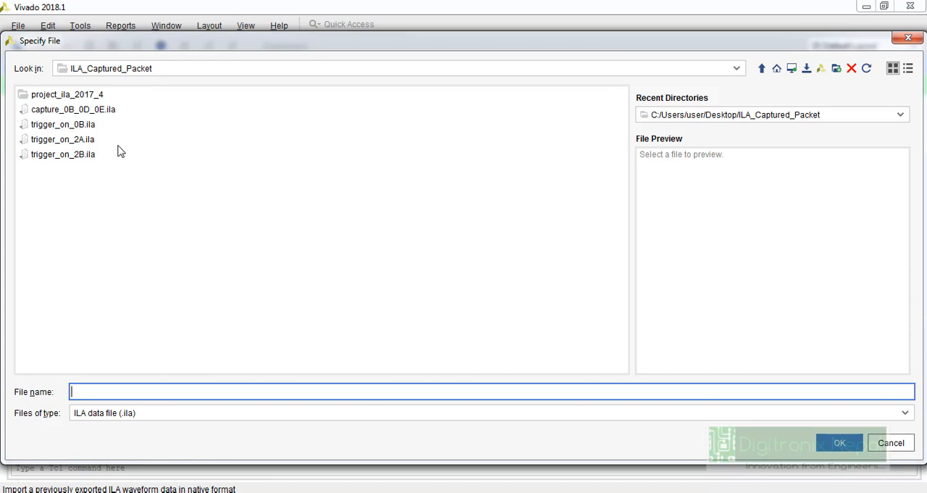
pyautogui.click(73, 108)
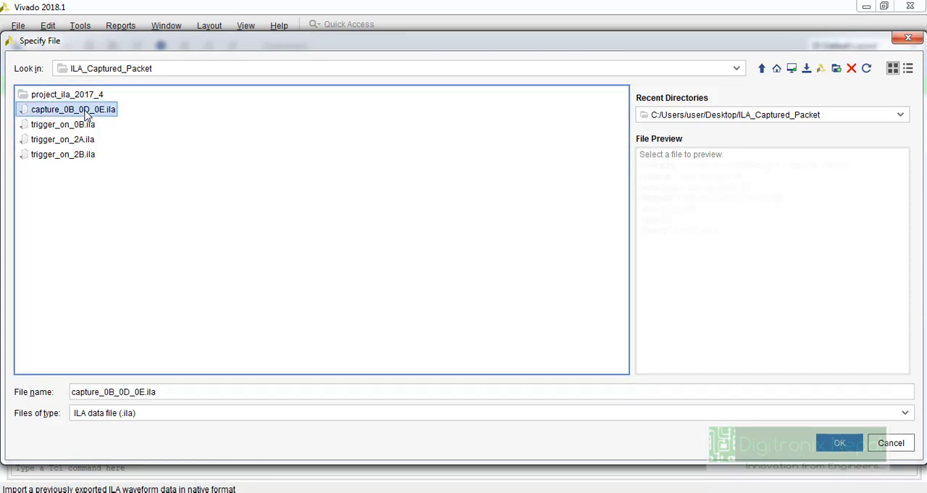
pyautogui.click(73, 109)
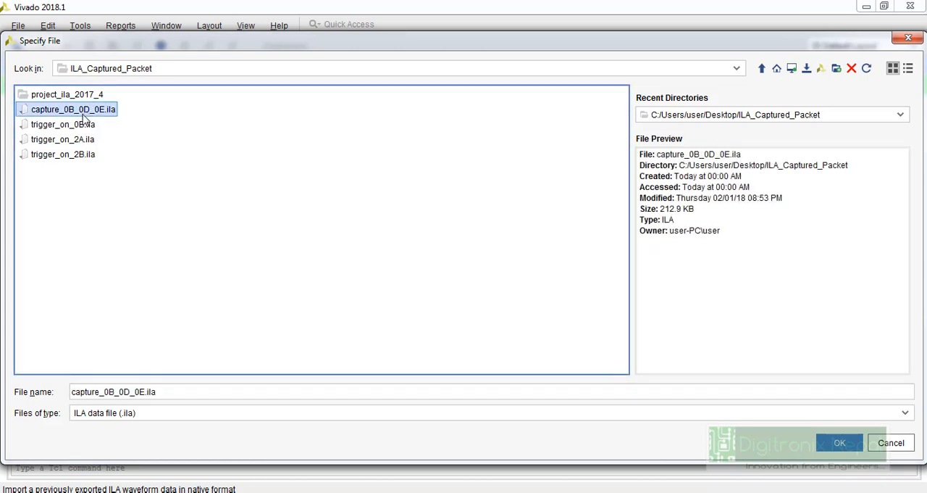
pyautogui.click(63, 125)
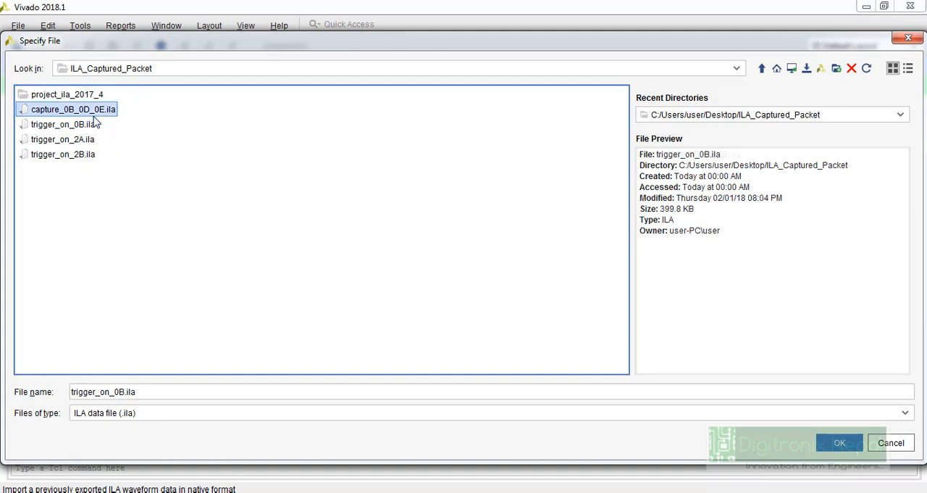
pyautogui.click(72, 109)
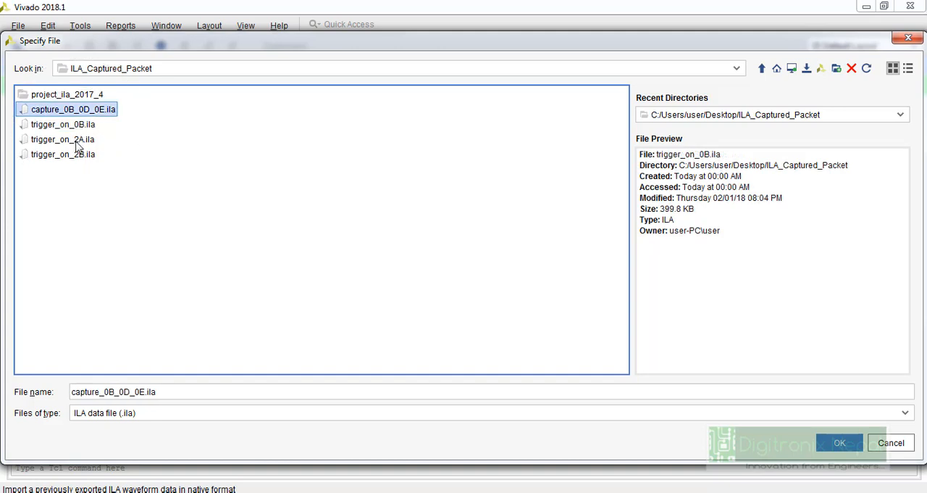
pyautogui.click(62, 139)
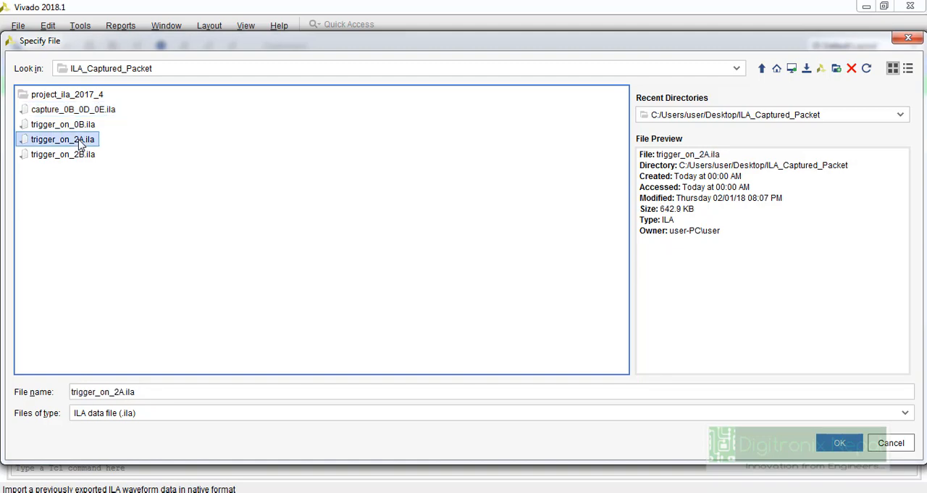
pyautogui.click(840, 443)
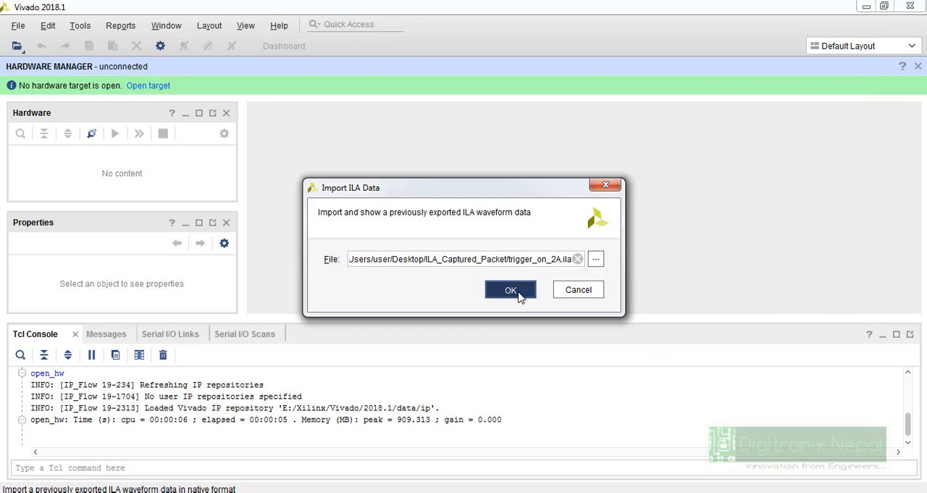
pyautogui.click(510, 290)
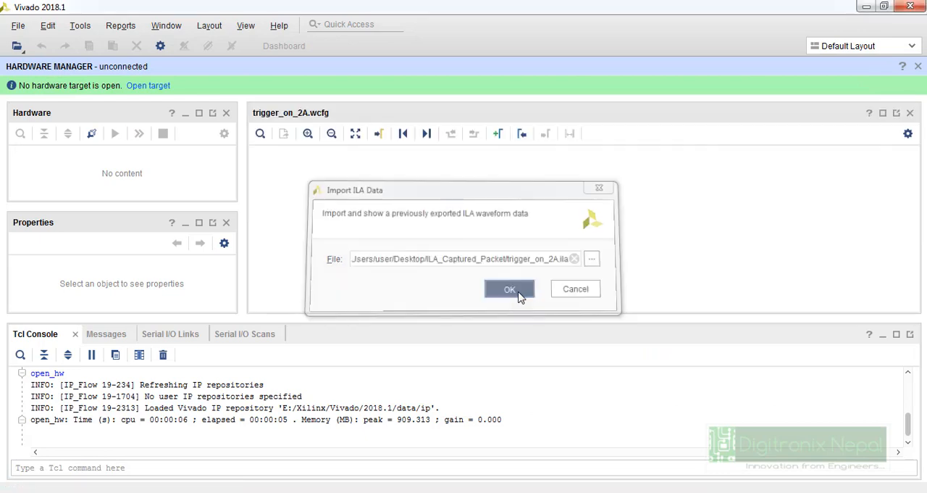
# Maximize and zoom the trigger_on_2A waveform near sample 232 to read RX and TX descrambler buses.
pyautogui.click(510, 289)
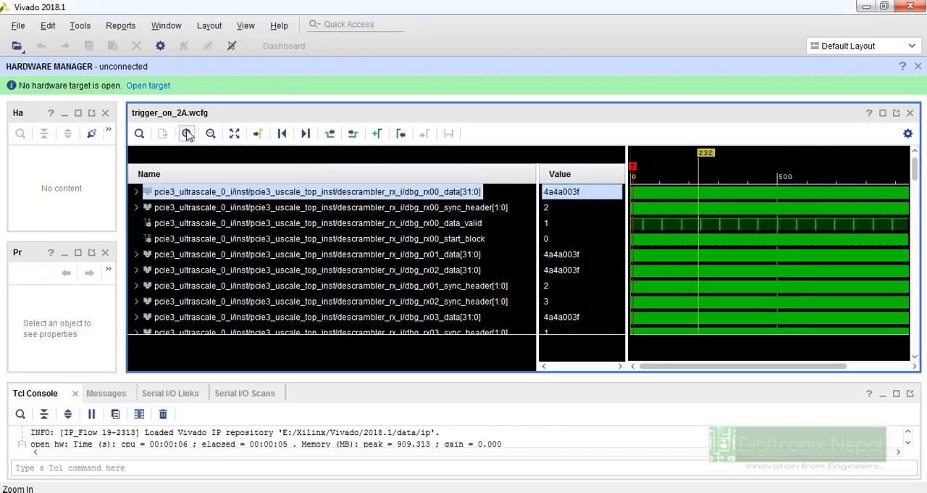
pyautogui.click(187, 133)
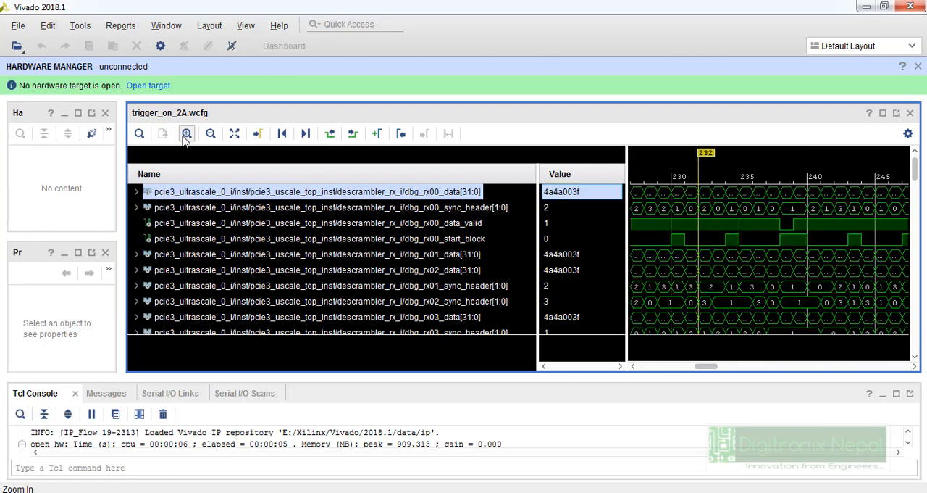
pyautogui.click(186, 133)
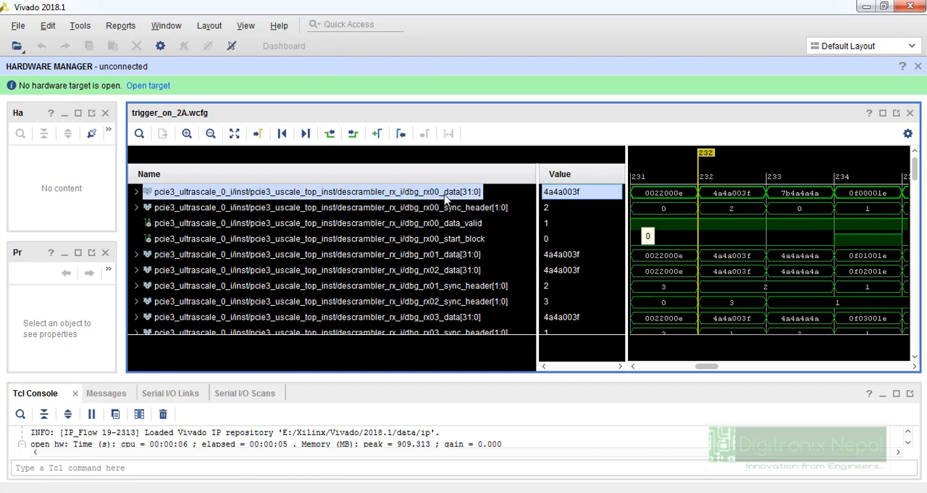
pyautogui.moveTo(452, 201)
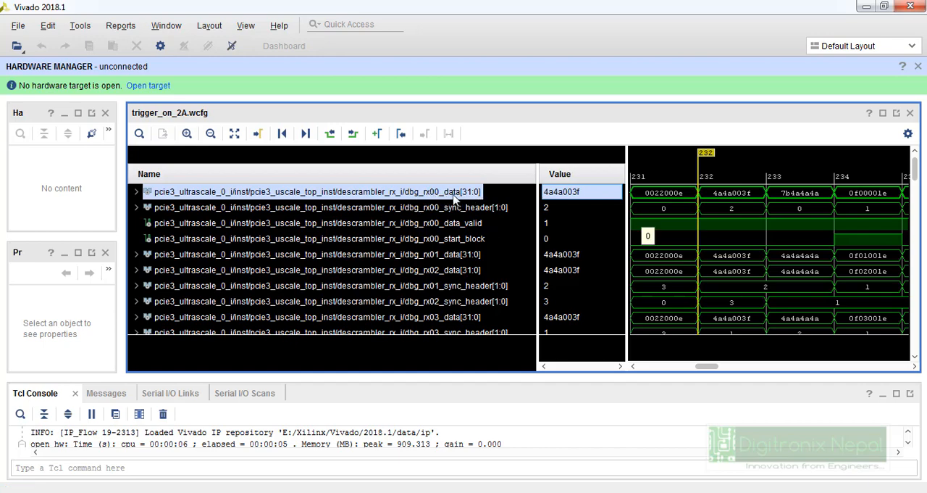
pyautogui.click(326, 206)
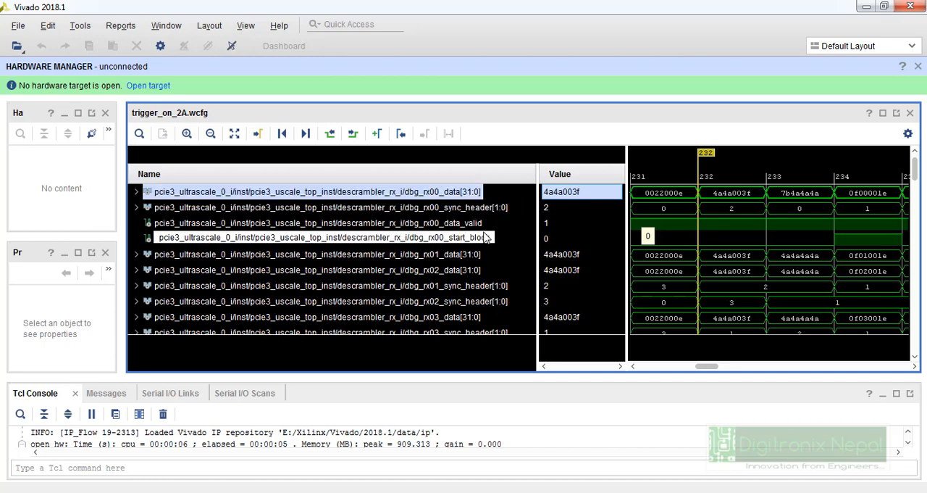
pyautogui.click(318, 252)
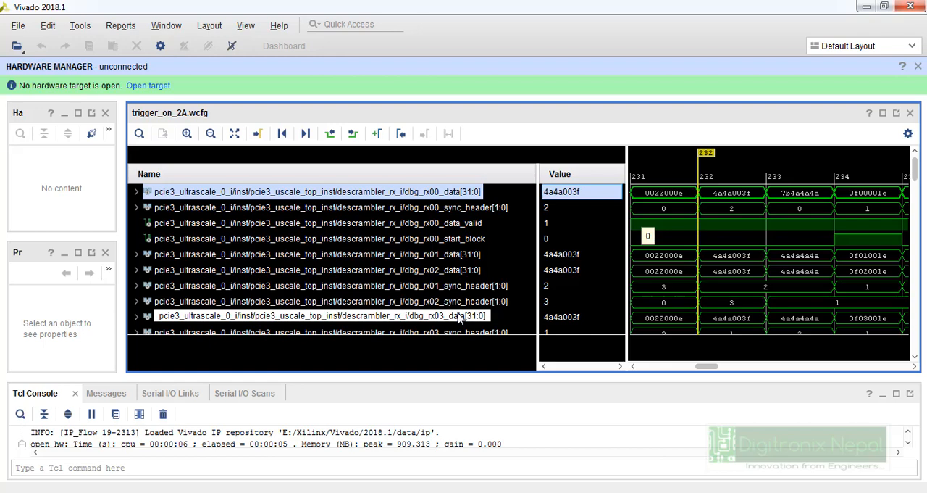
pyautogui.moveTo(536, 269)
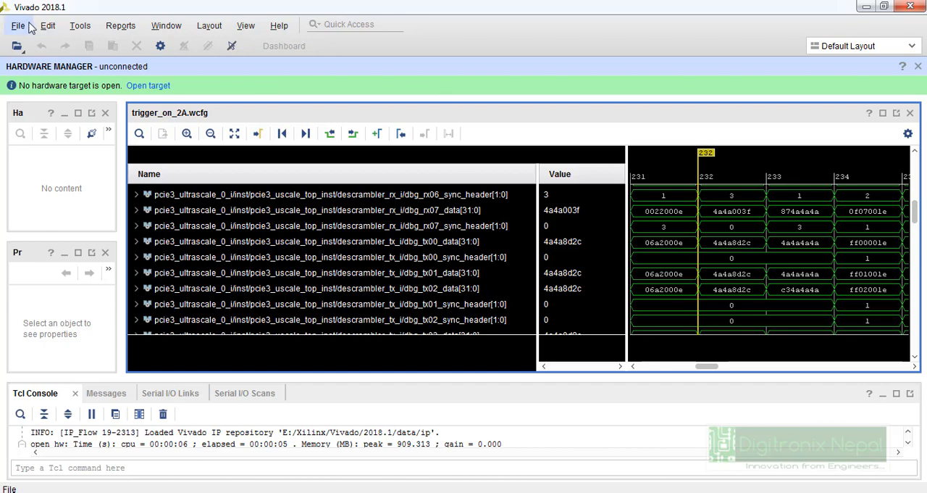
# Import trigger_on_2B.ila as a second waveform tab and look through its signals.
pyautogui.click(17, 26)
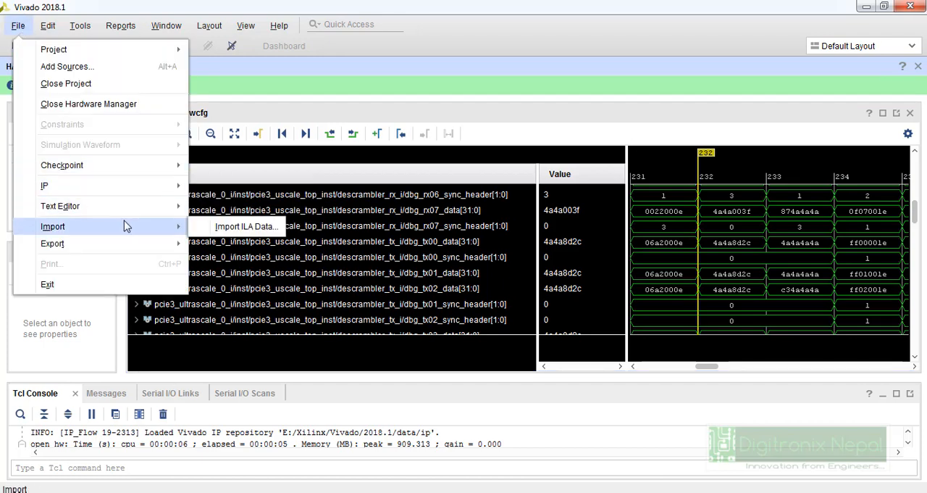
pyautogui.moveTo(246, 226)
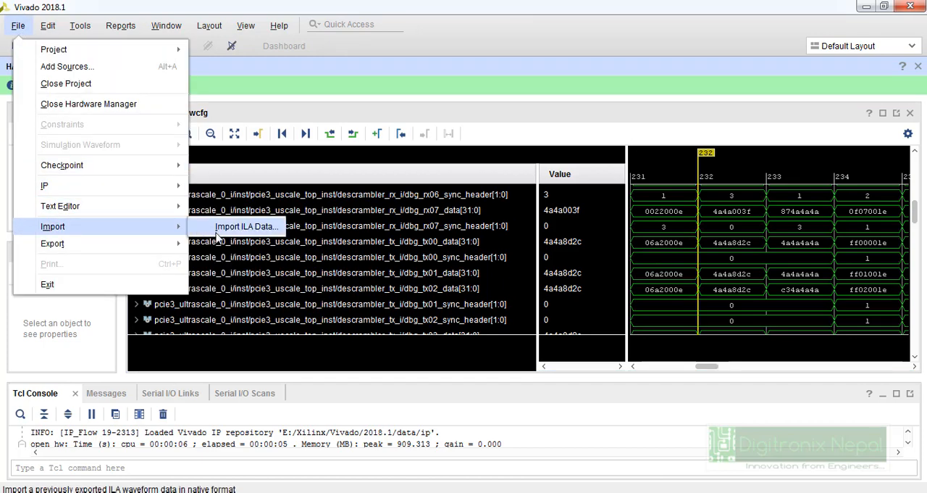
pyautogui.click(245, 226)
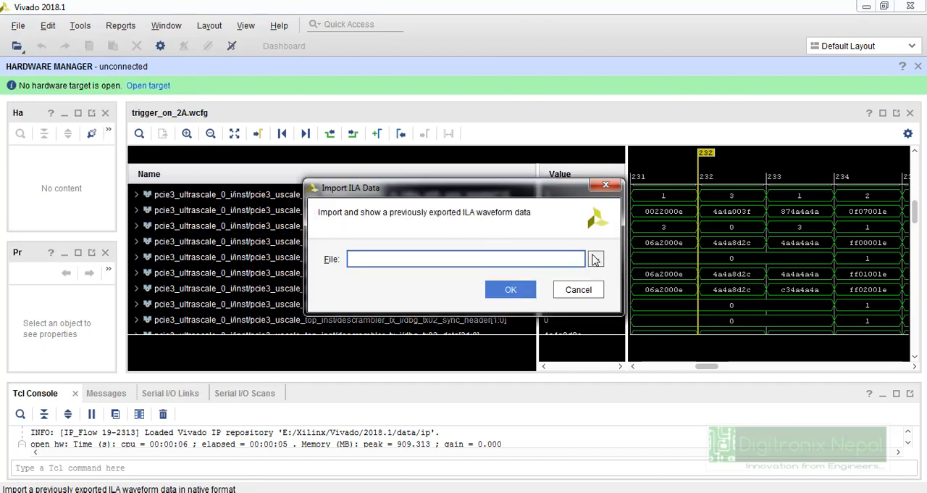
pyautogui.click(596, 258)
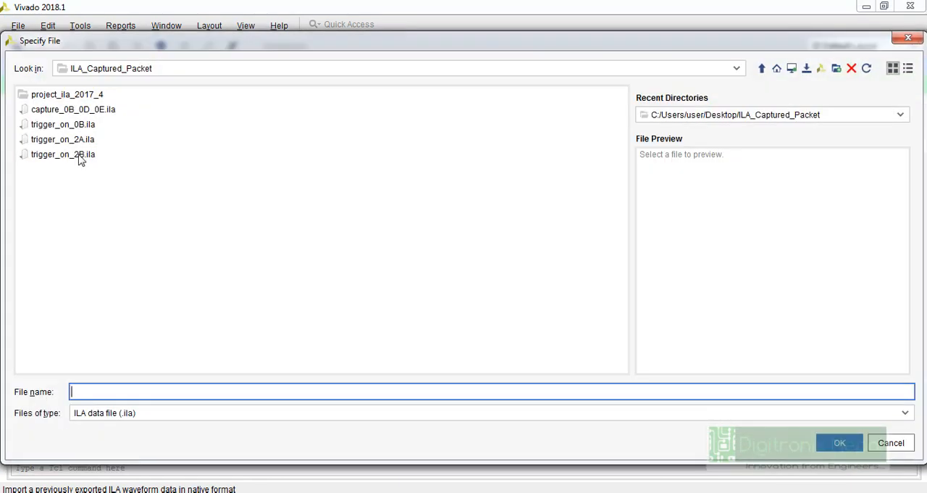
pyautogui.click(840, 444)
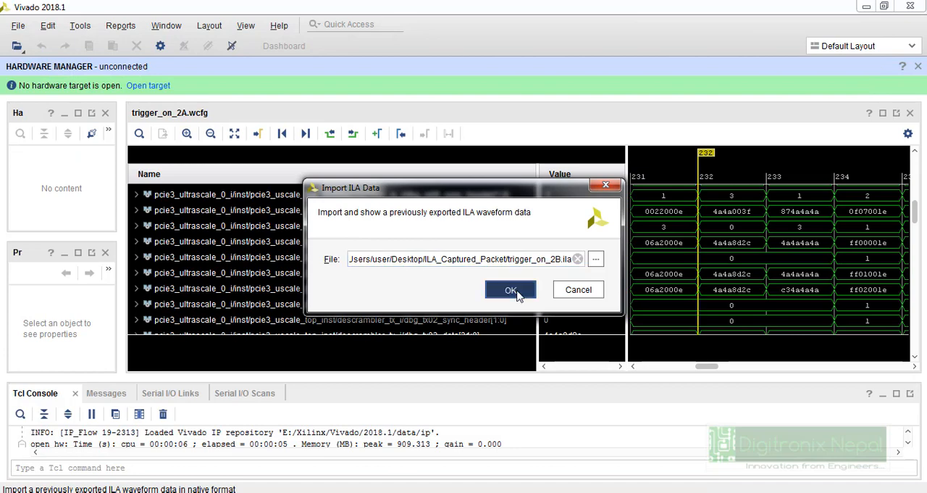
pyautogui.click(510, 289)
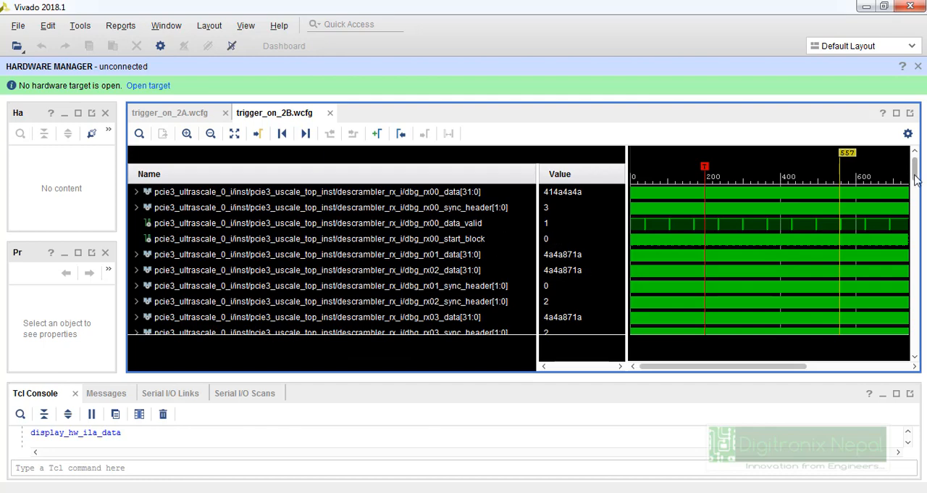
pyautogui.scroll(-3)
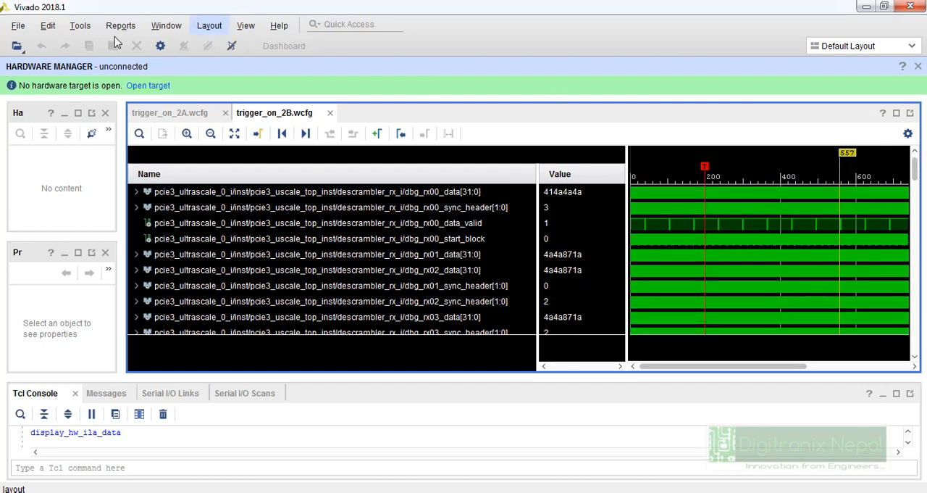
pyautogui.click(17, 26)
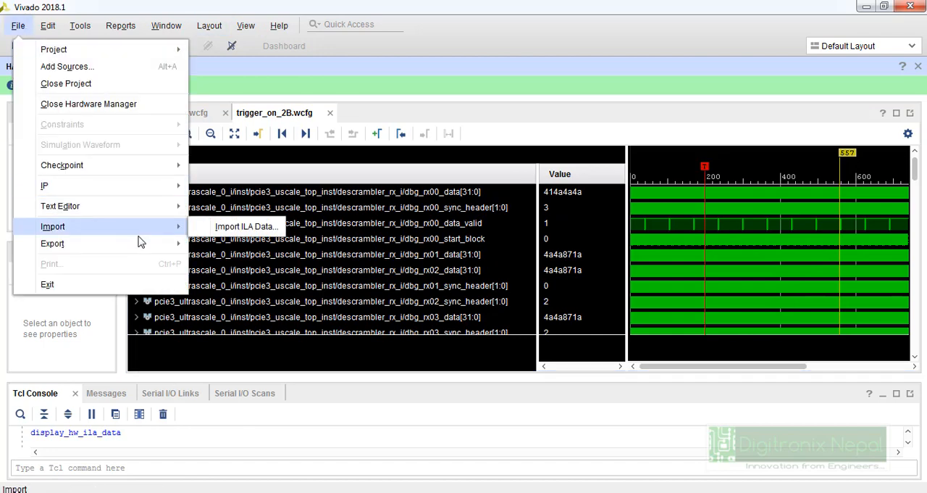
# Import trigger_on_0B.ila as a third waveform tab, review its descrambler signals, and return to trigger_on_2A.
pyautogui.click(245, 226)
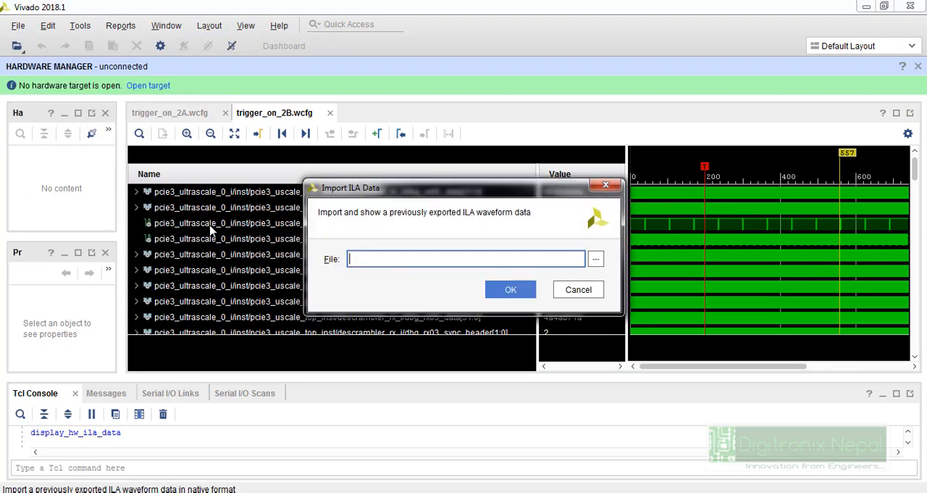
pyautogui.click(595, 258)
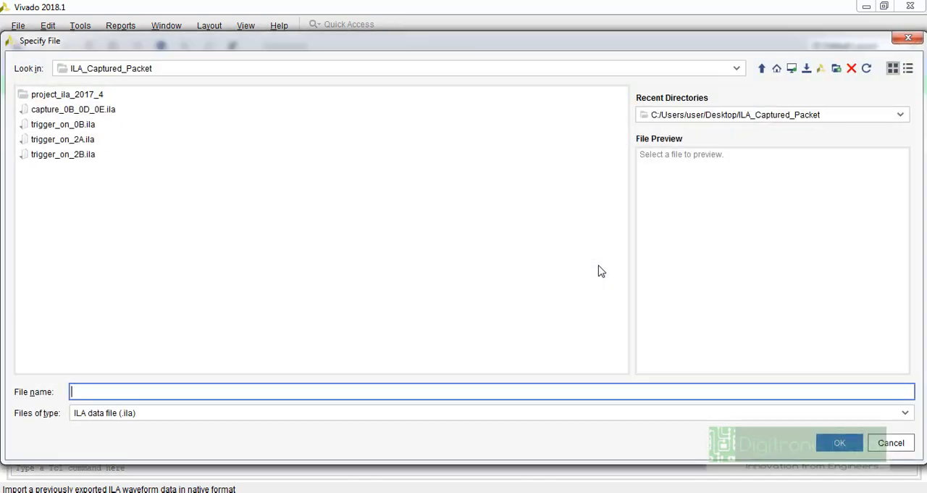
pyautogui.click(63, 124)
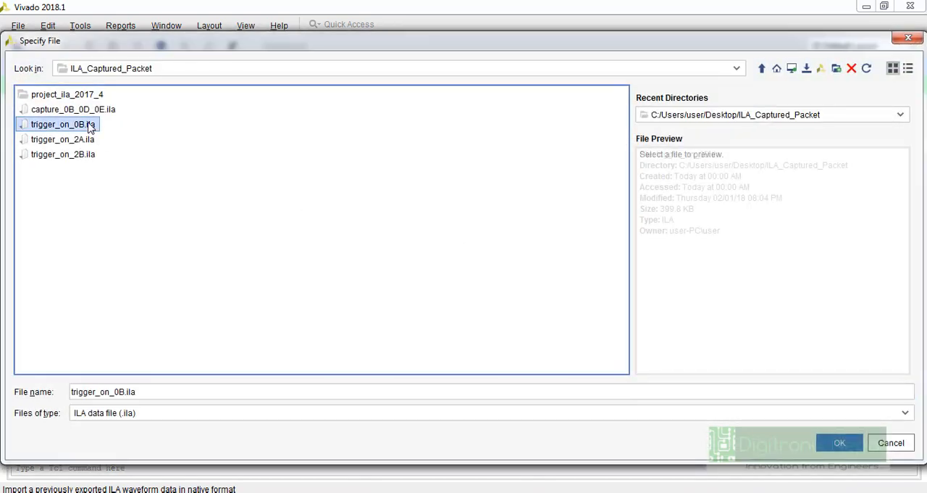
pyautogui.click(839, 443)
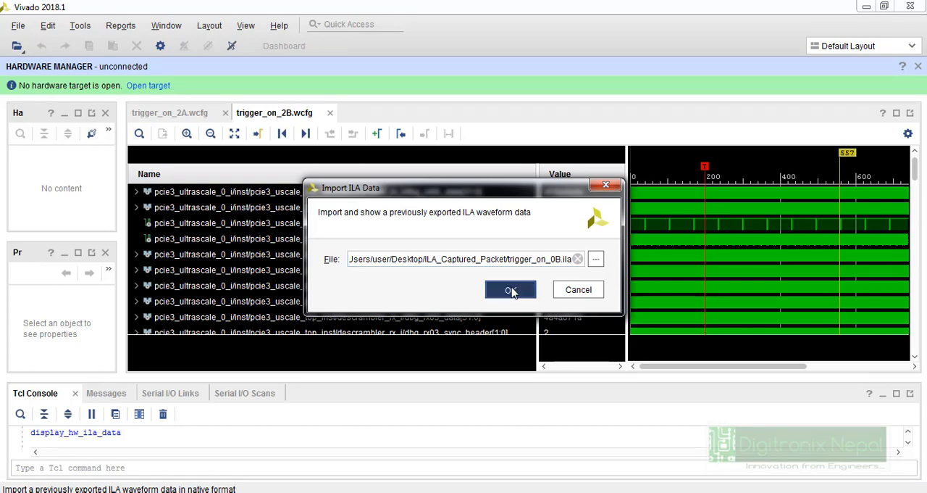
pyautogui.click(510, 290)
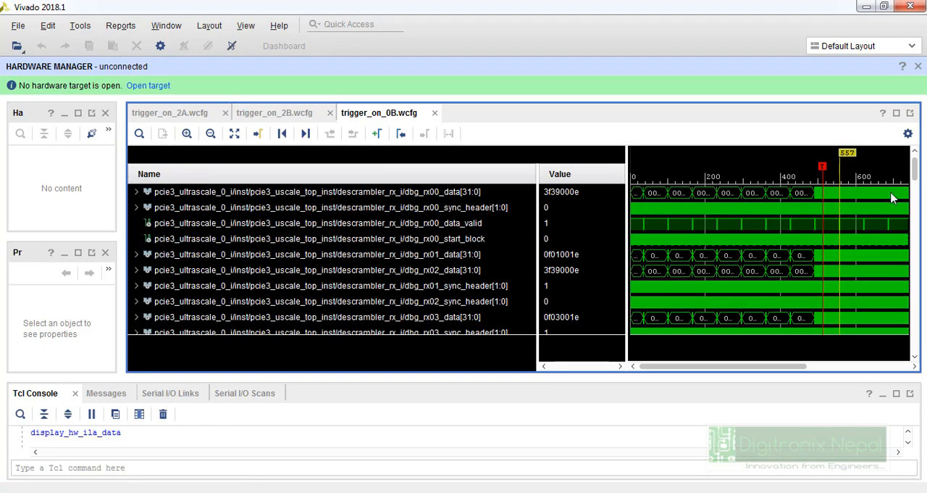
pyautogui.scroll(-3)
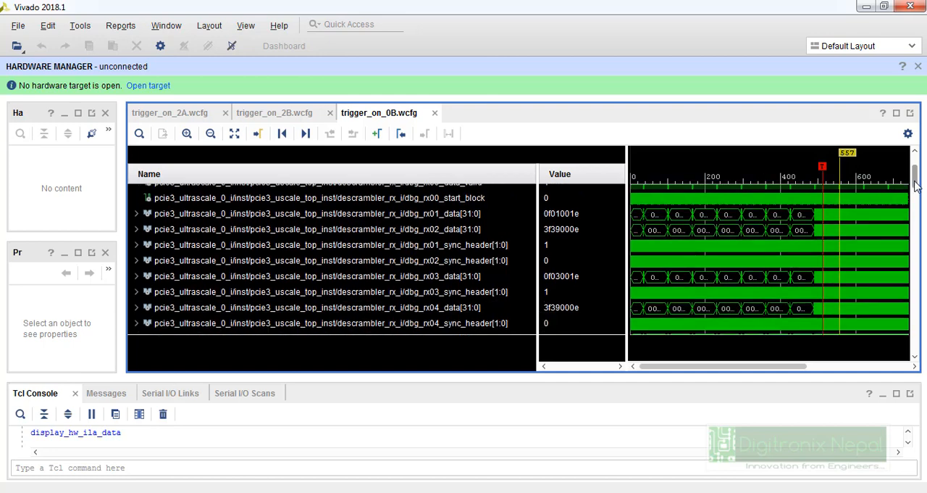
pyautogui.scroll(-3)
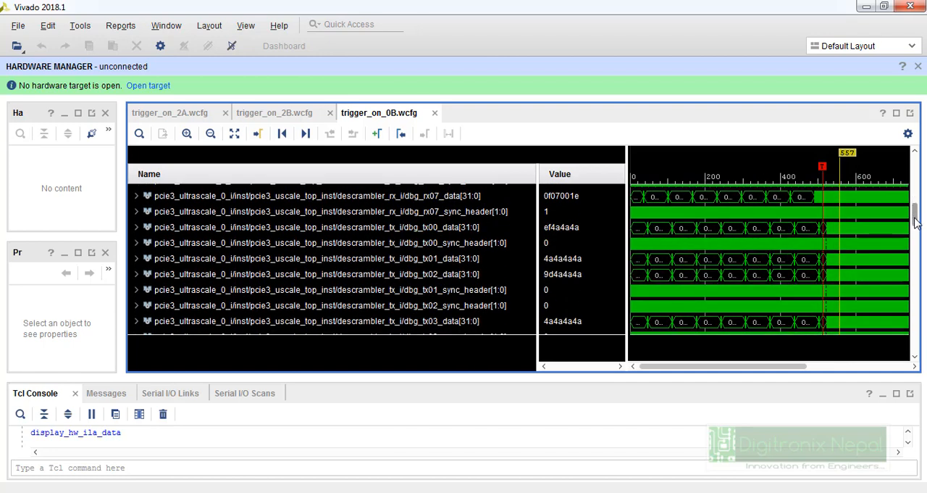
pyautogui.click(169, 113)
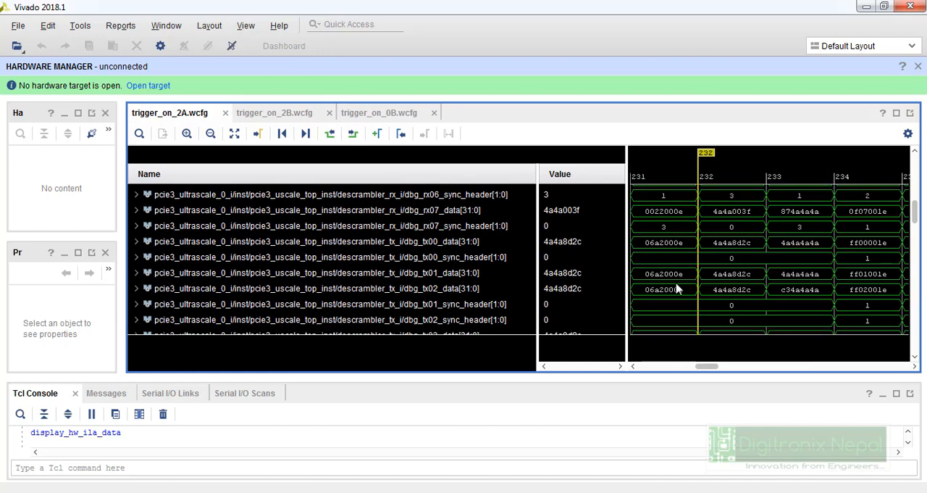
pyautogui.click(17, 26)
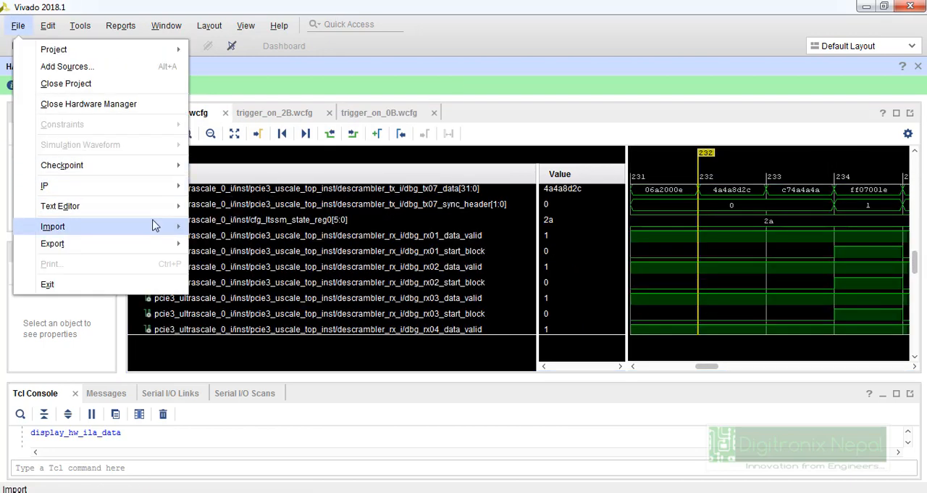
# Import capture_0B_0D_0E.ila as a fourth waveform tab and scan its descrambler RX signals.
pyautogui.click(52, 226)
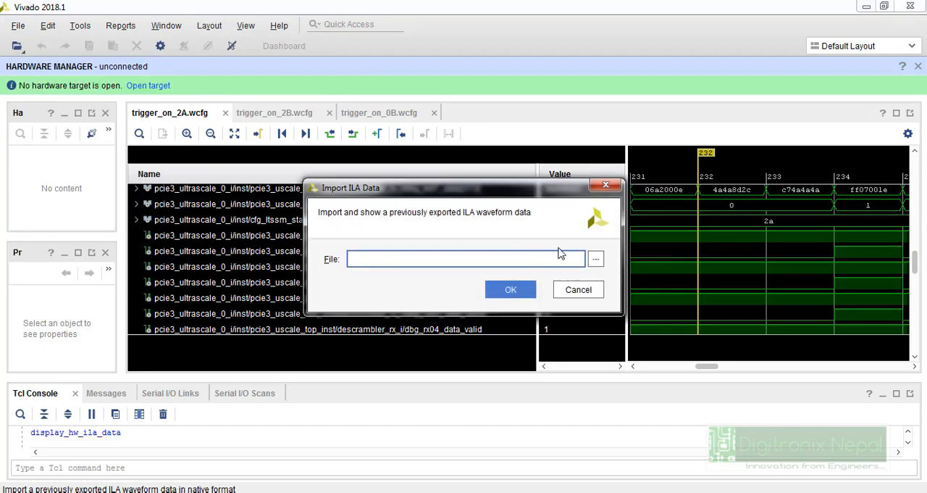
pyautogui.click(595, 258)
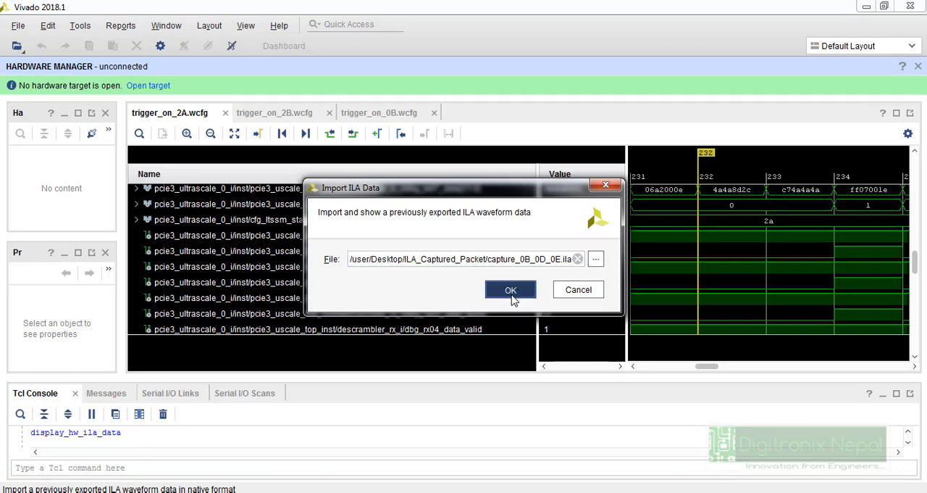
pyautogui.click(510, 290)
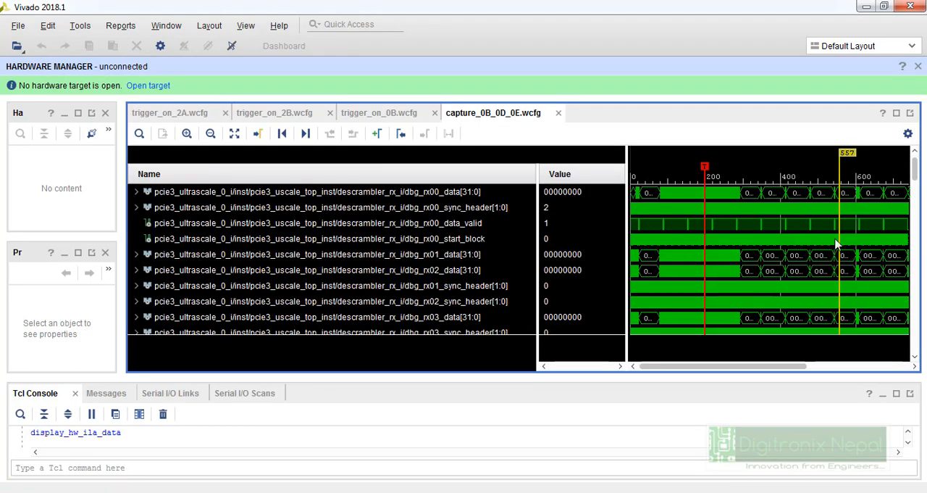
pyautogui.scroll(-3)
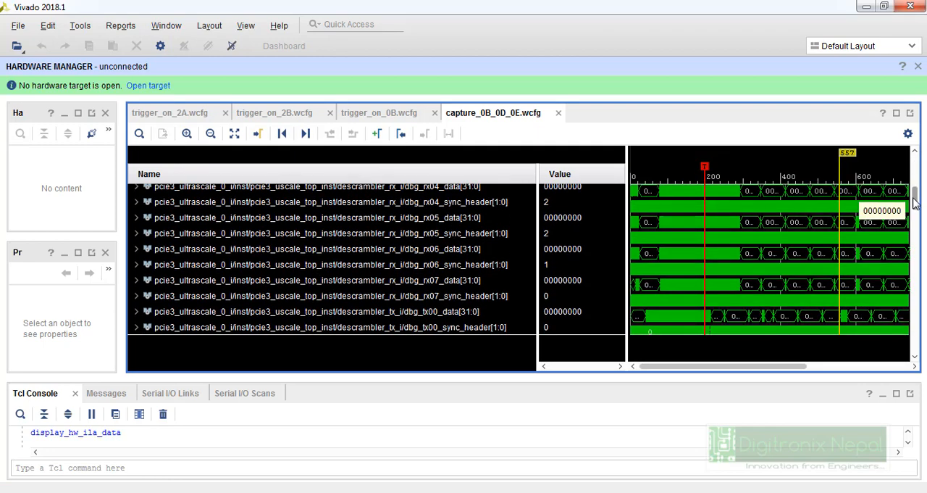
pyautogui.scroll(-3)
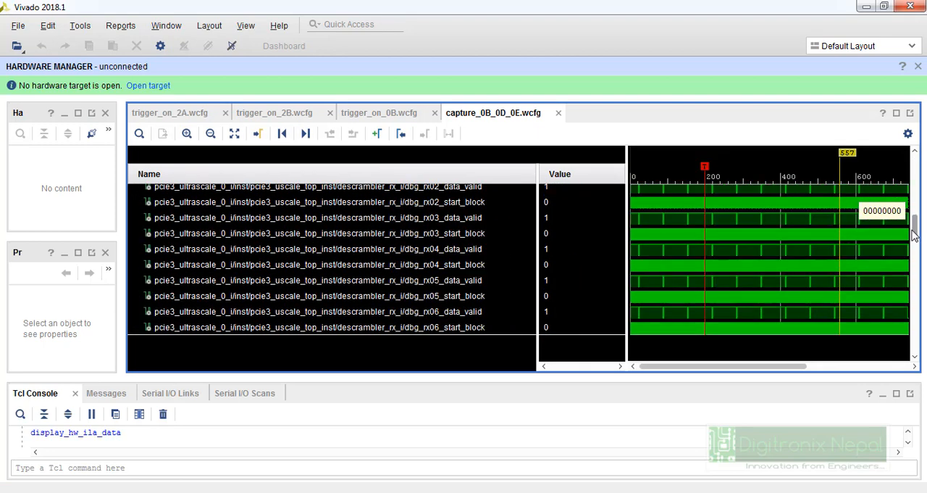
pyautogui.scroll(-3)
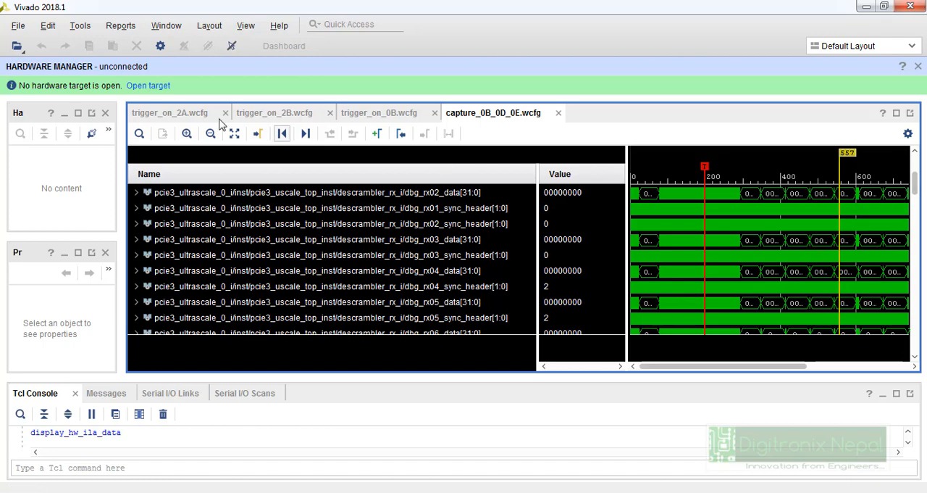
# On trigger_on_2A, place the marker at samples 232/233 to read RX values 4a4a003f and 7b4a4a4a.
pyautogui.click(169, 113)
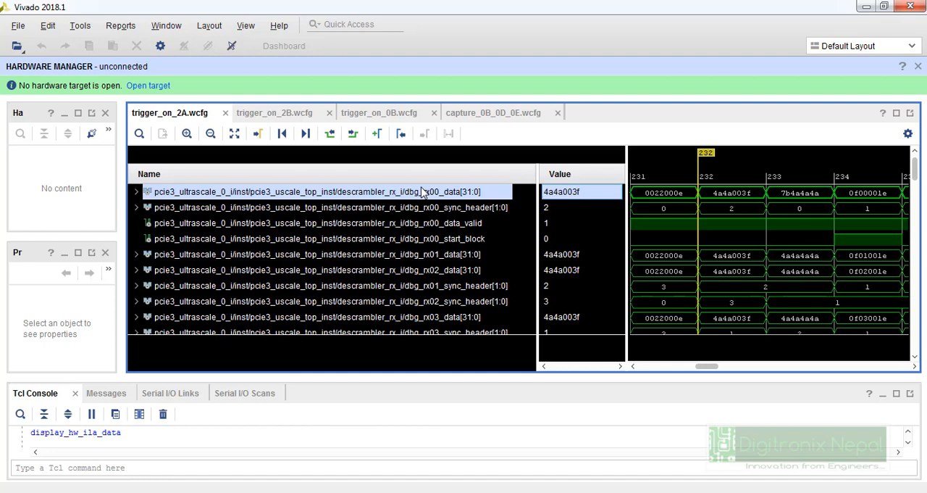
pyautogui.moveTo(748, 204)
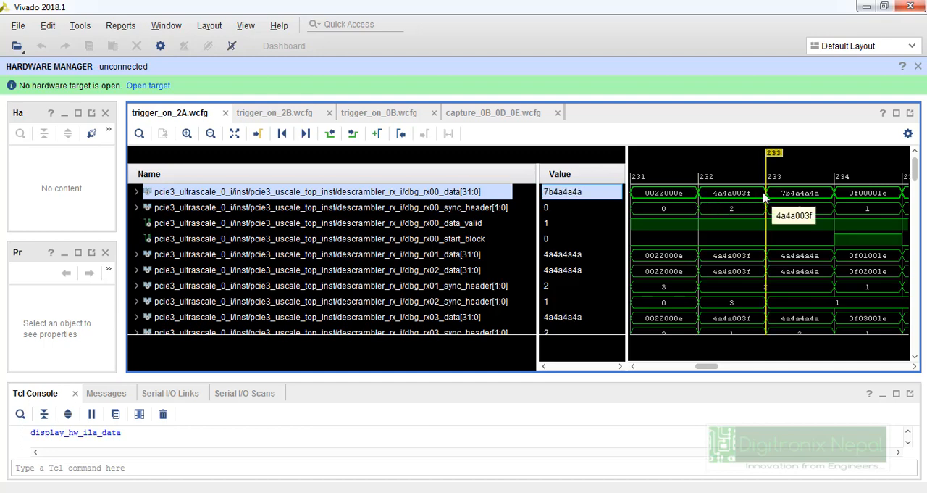
pyautogui.moveTo(701, 190)
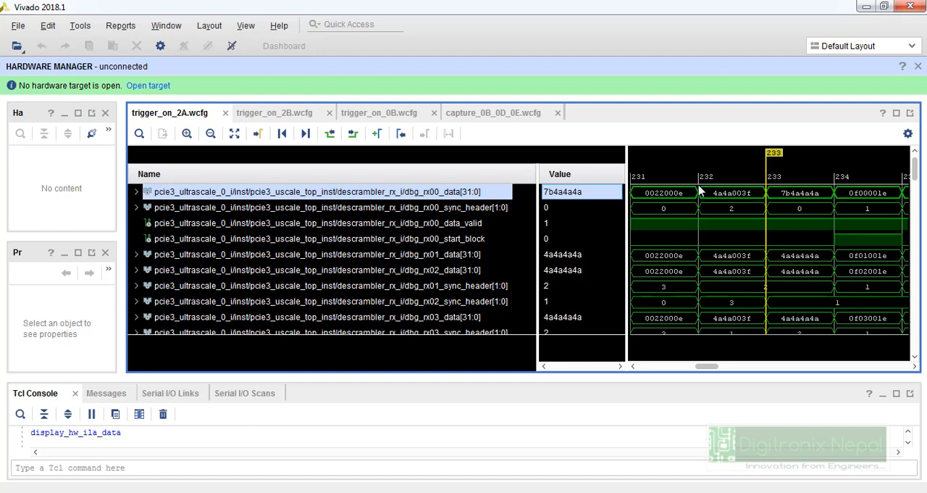
pyautogui.click(707, 193)
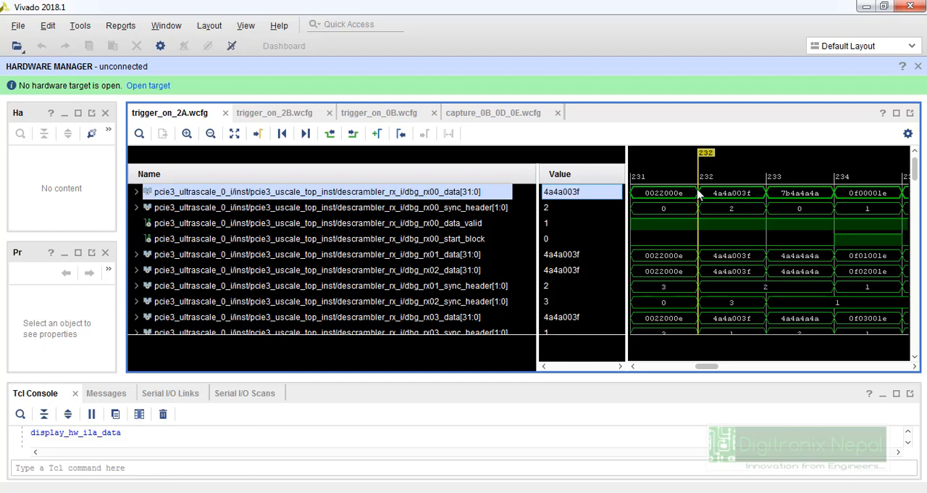
pyautogui.click(765, 193)
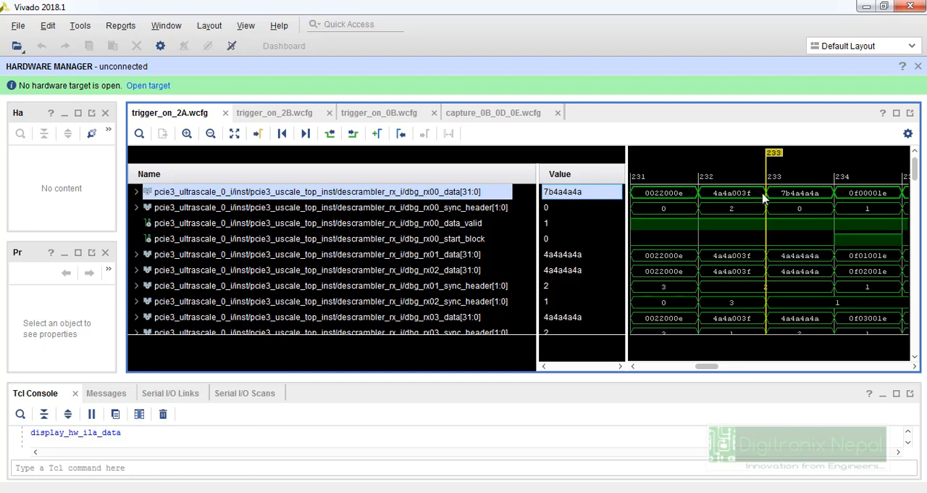
pyautogui.moveTo(765, 199)
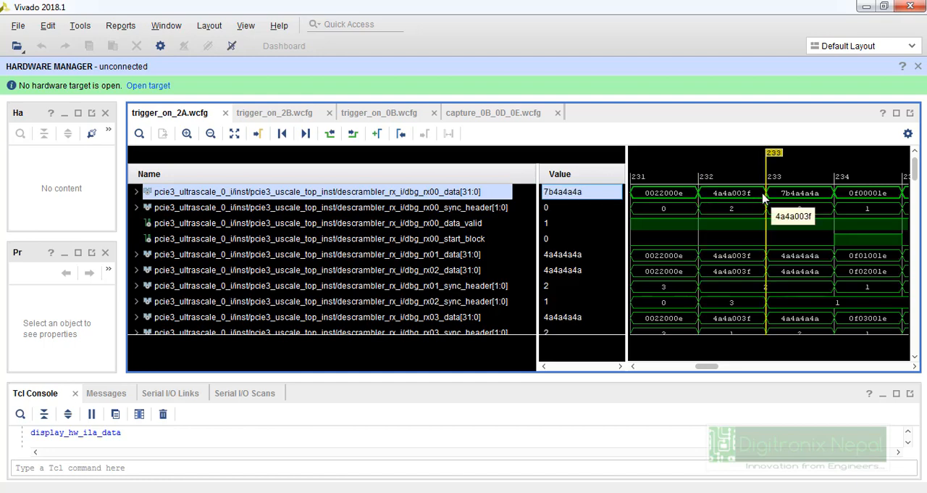
pyautogui.moveTo(698, 200)
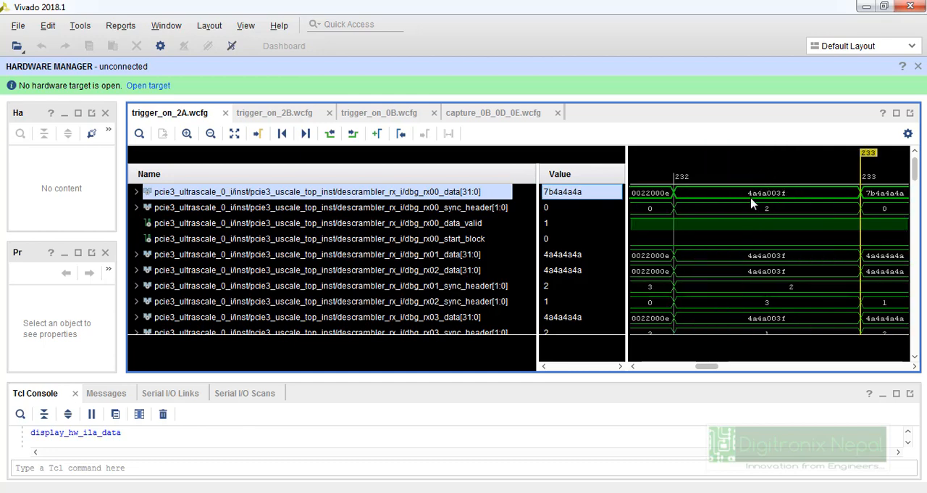
pyautogui.moveTo(782, 201)
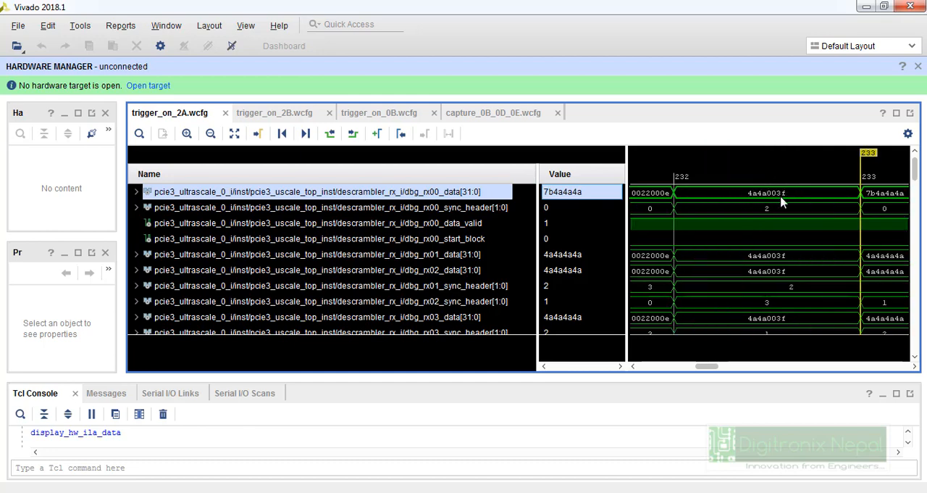
pyautogui.moveTo(766, 215)
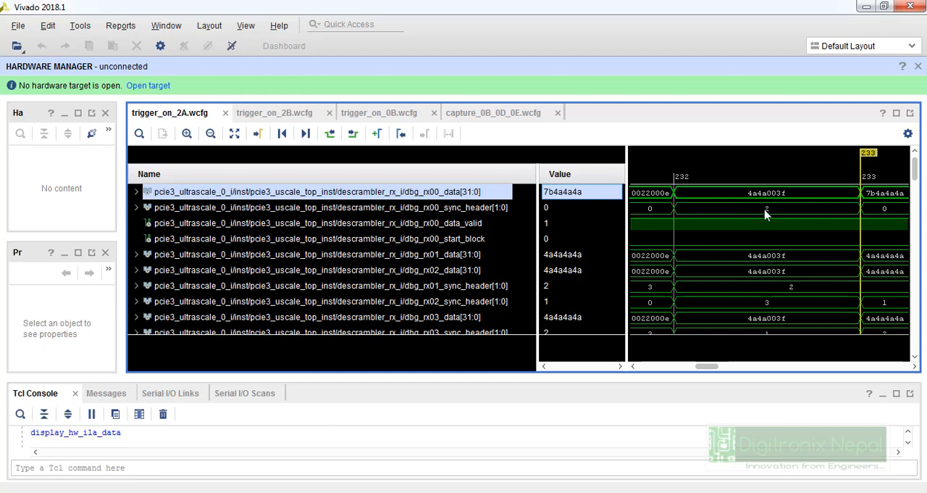
pyautogui.moveTo(707, 230)
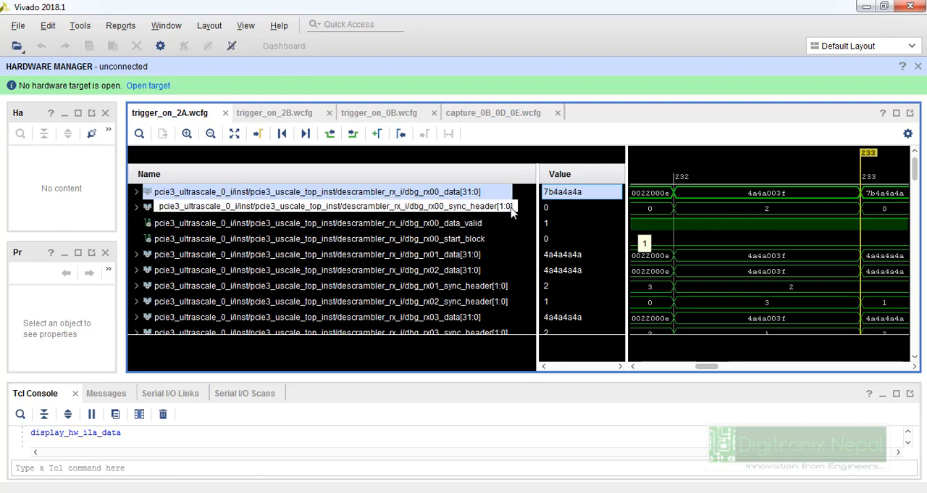
pyautogui.moveTo(514, 211)
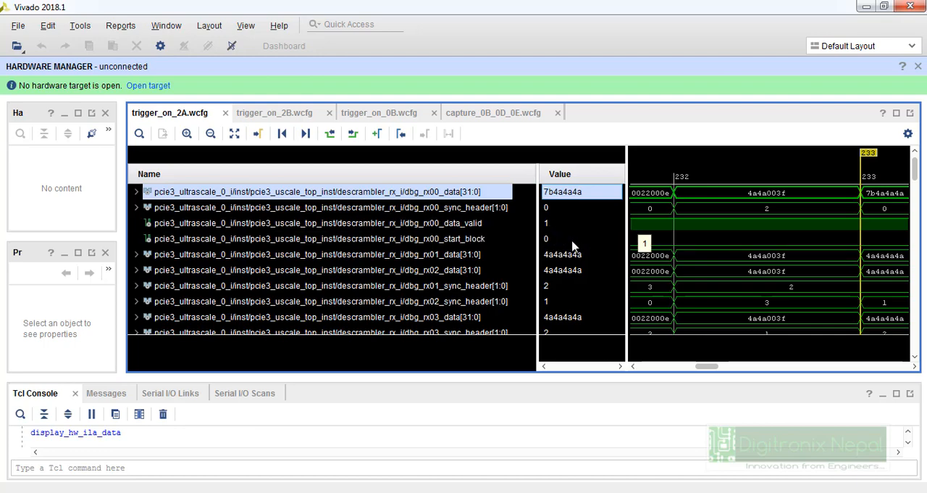
pyautogui.moveTo(785, 132)
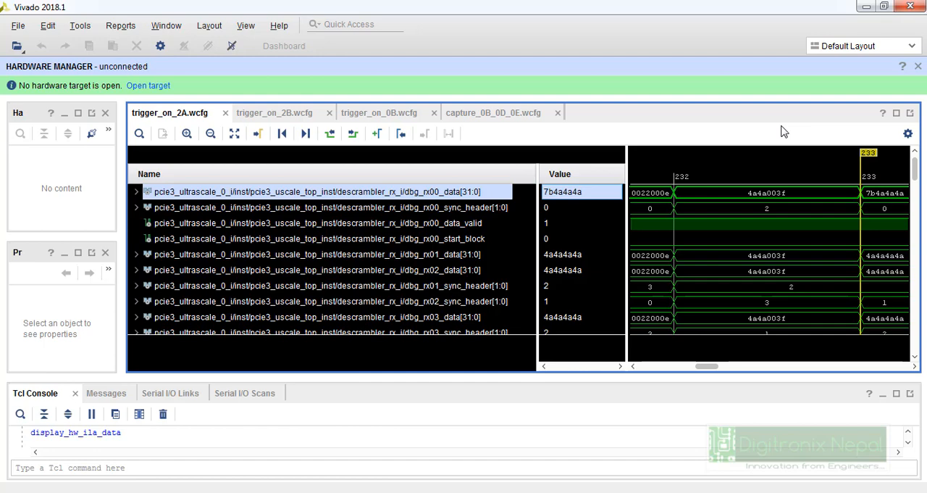
pyautogui.moveTo(742, 187)
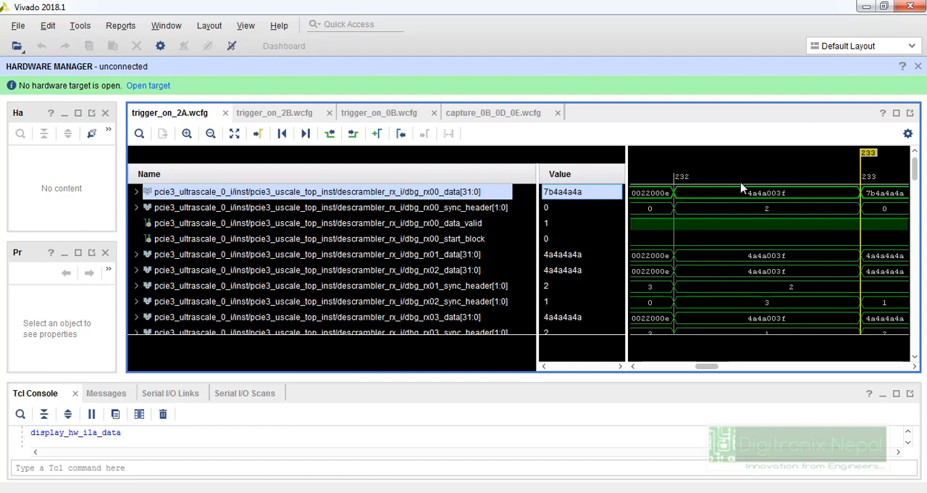
pyautogui.moveTo(679, 206)
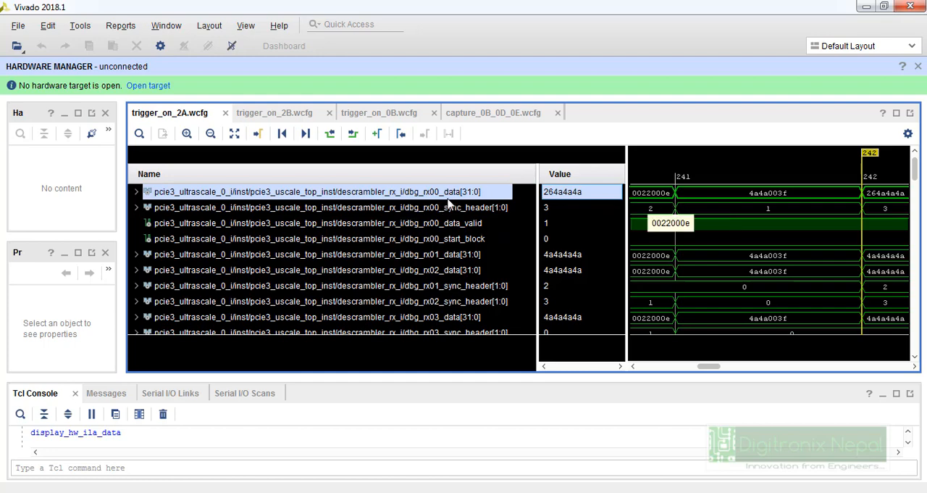
pyautogui.moveTo(477, 237)
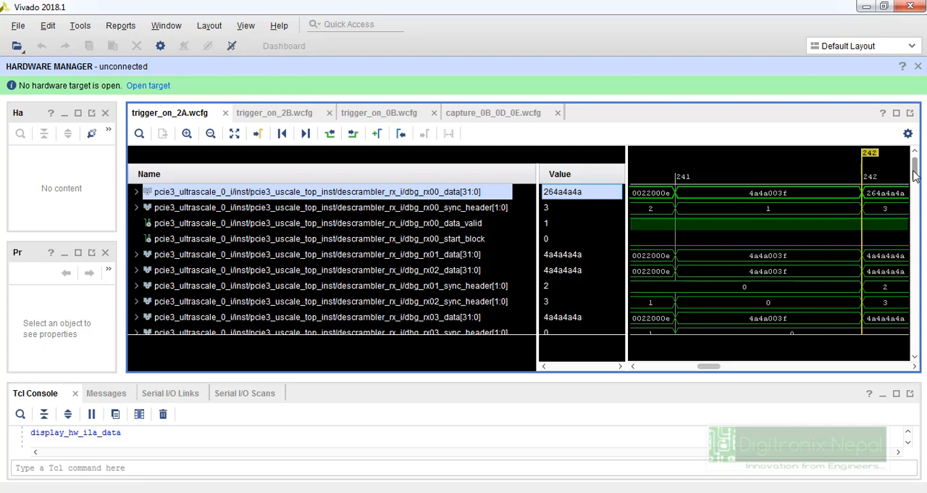
# Scroll past the RX signals to the descrambler_tx data_valid and start_block probes.
pyautogui.scroll(-3)
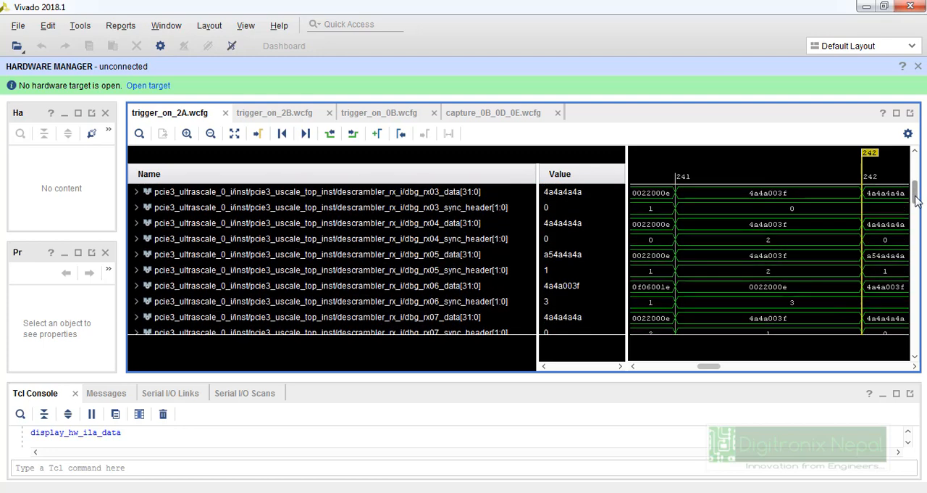
pyautogui.scroll(-3)
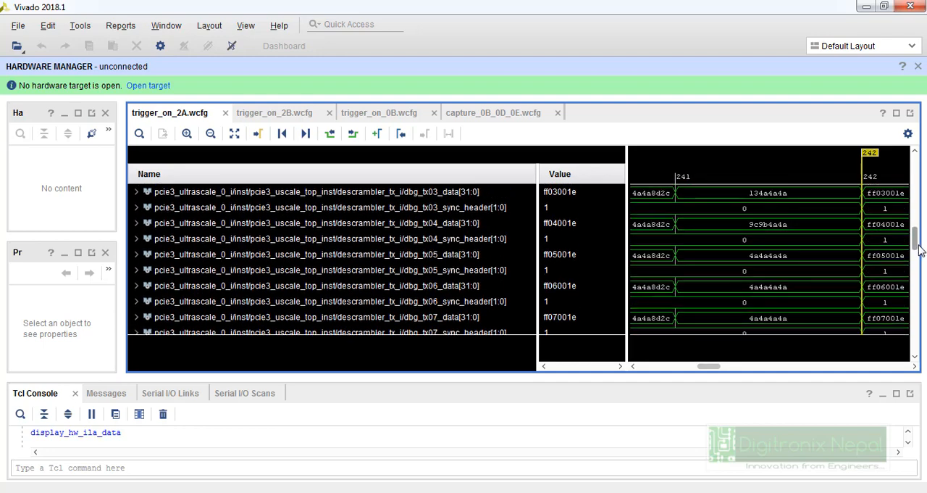
pyautogui.scroll(-3)
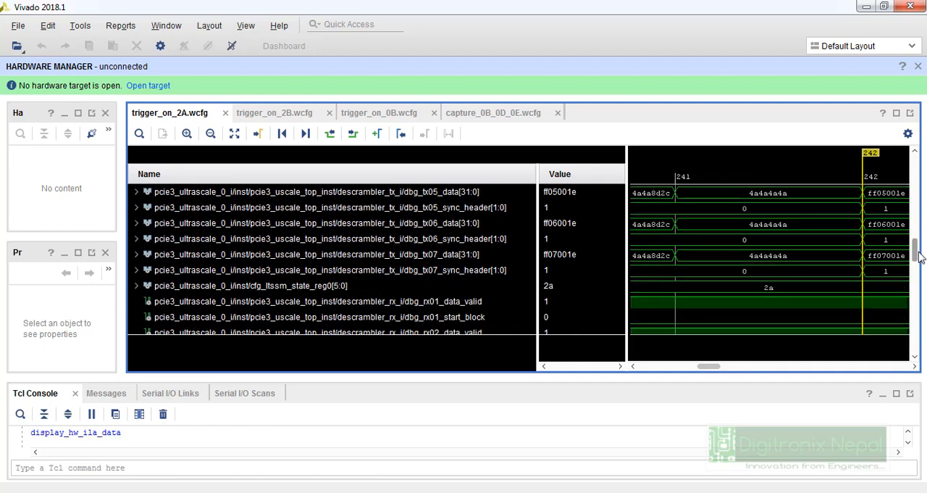
pyautogui.scroll(-3)
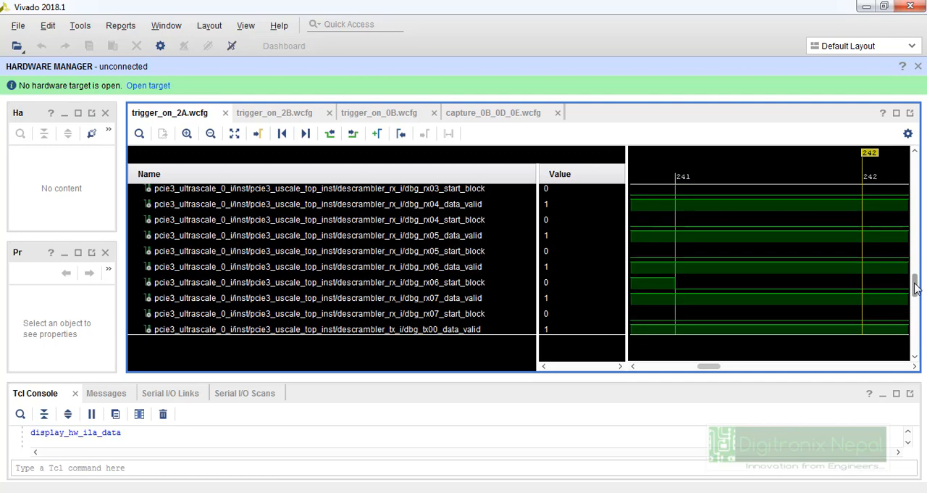
pyautogui.scroll(-3)
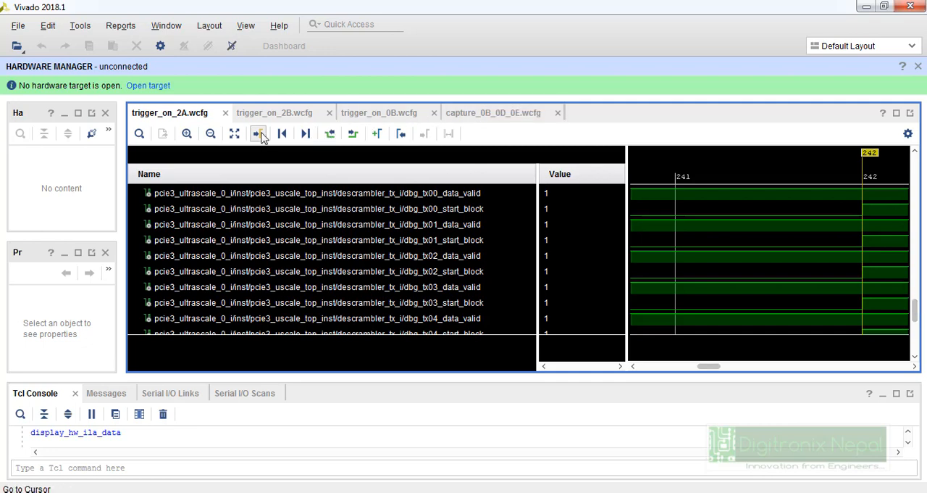
# Zoom Fit then zoom back in around samples 243–247 to read RX descrambler data like 264a4a4a.
pyautogui.click(235, 134)
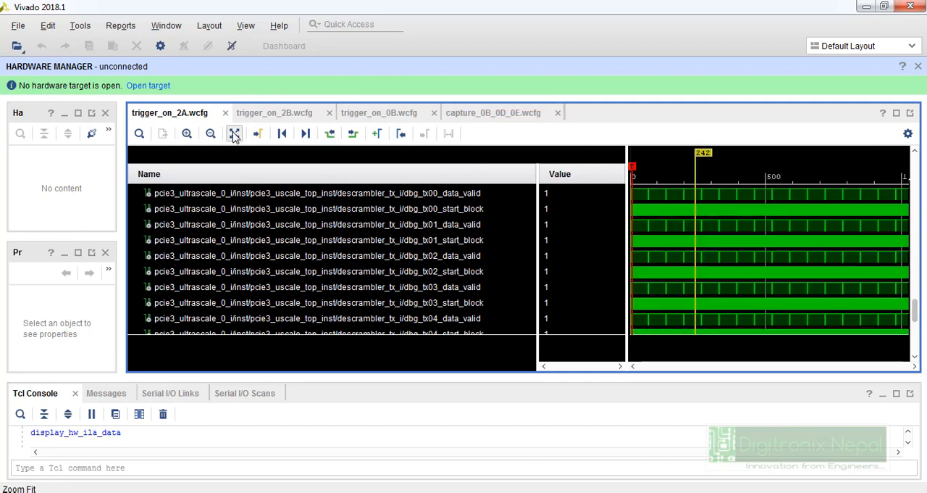
pyautogui.click(185, 133)
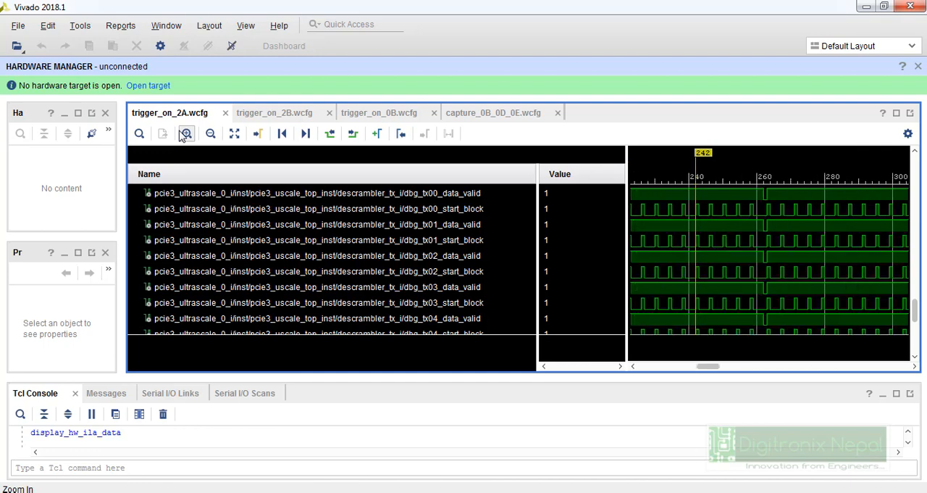
pyautogui.click(185, 134)
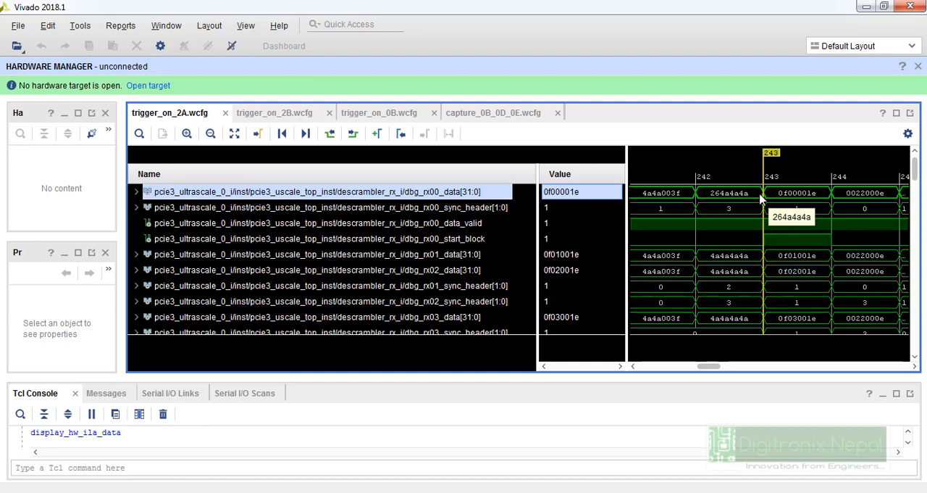
pyautogui.hscroll(3)
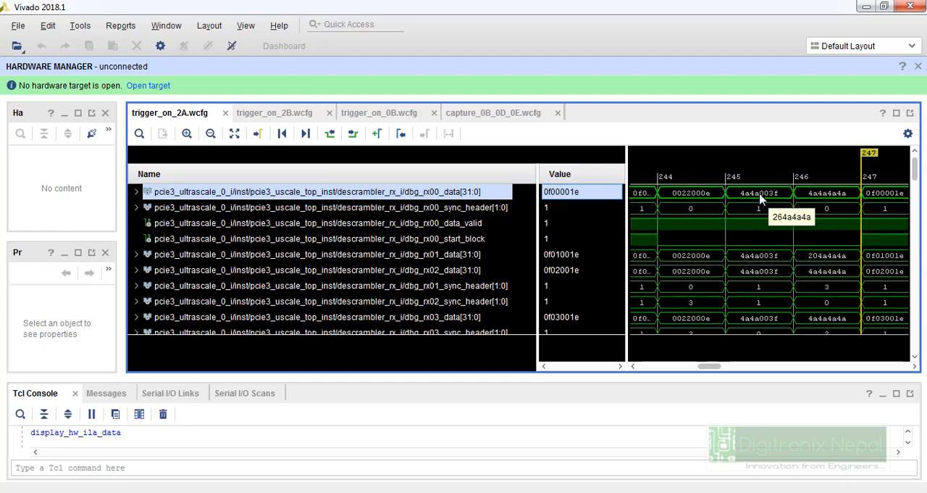